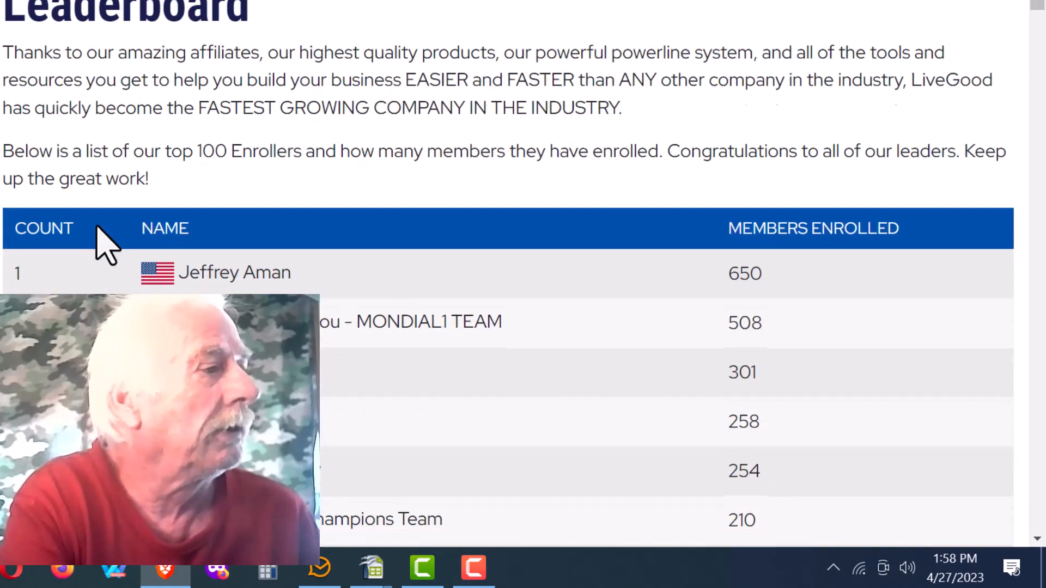
{"action": "scroll", "scroll_direction": "down", "scroll_amount": 3}
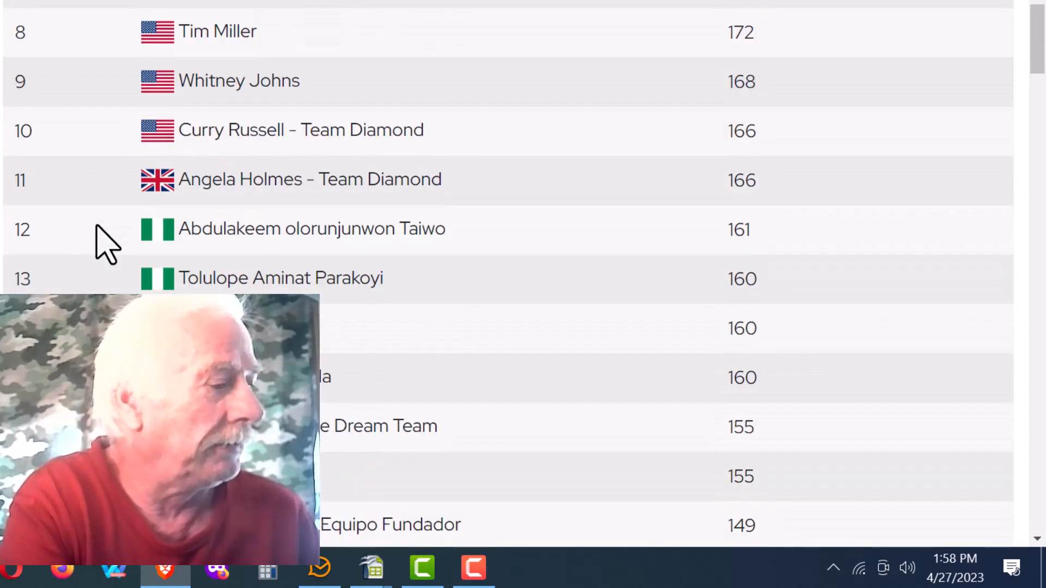
{"action": "scroll", "scroll_direction": "down", "scroll_amount": 3}
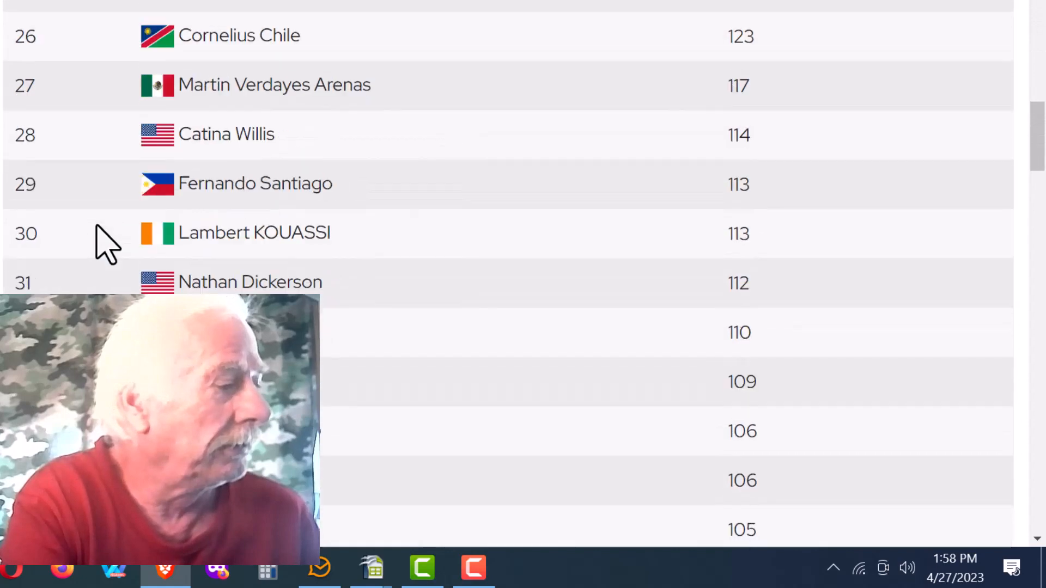
{"action": "scroll", "scroll_direction": "down", "scroll_amount": 3}
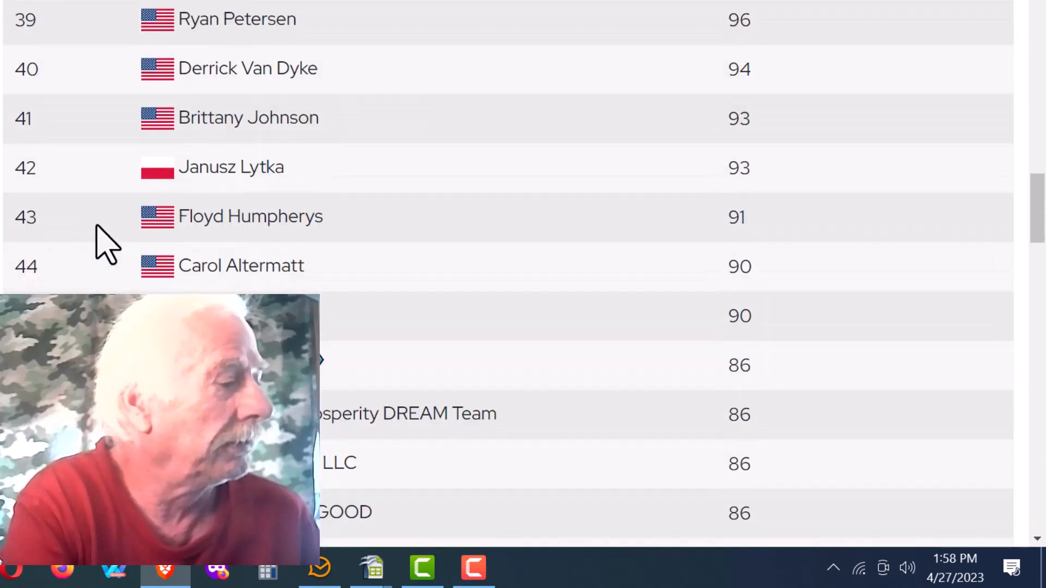
{"action": "scroll", "scroll_direction": "down", "scroll_amount": 3}
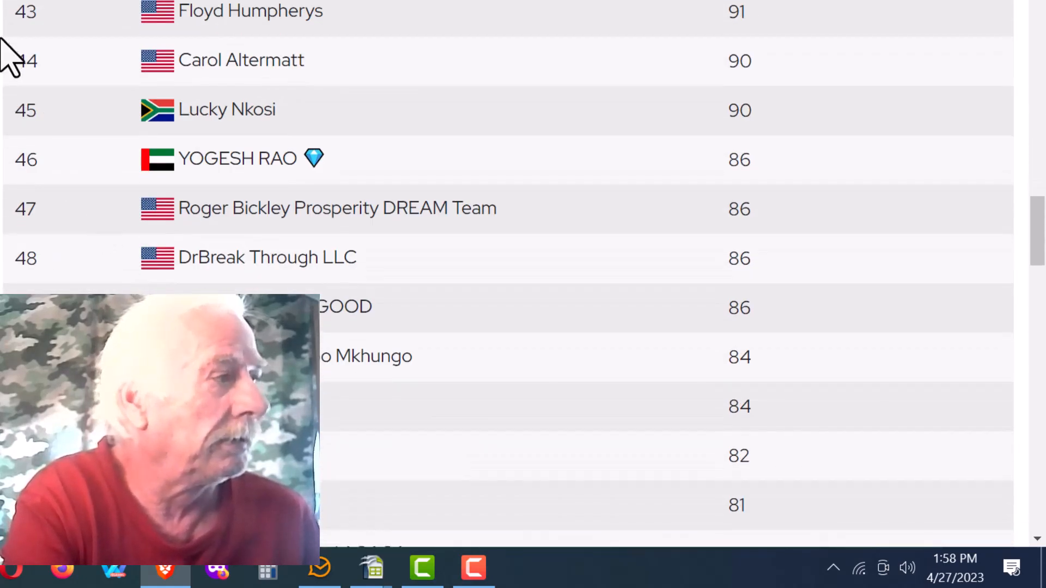
{"action": "scroll", "scroll_direction": "up", "scroll_amount": 3}
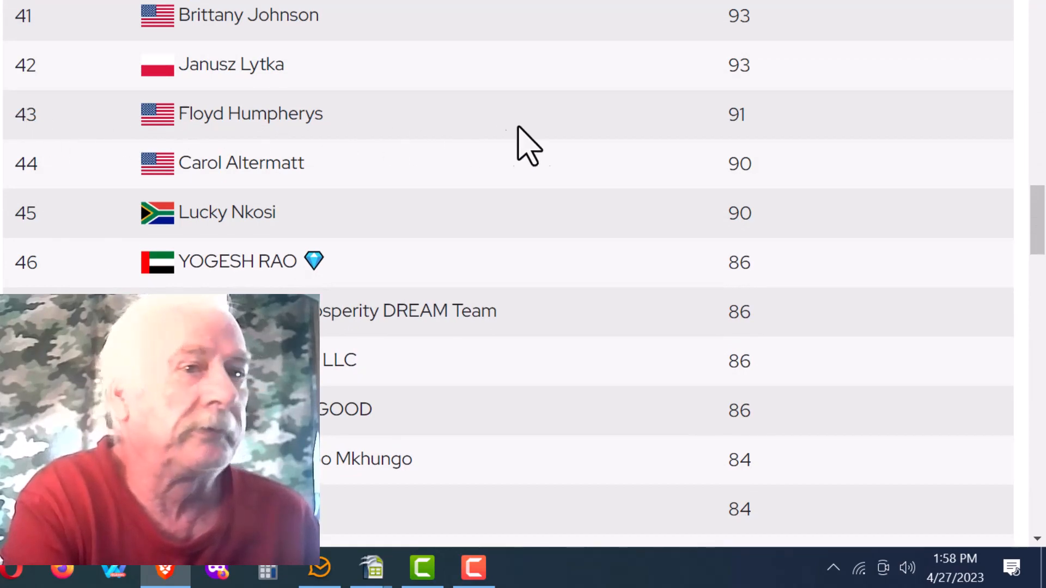
{"action": "mouse_move", "coordinate": [385, 163]}
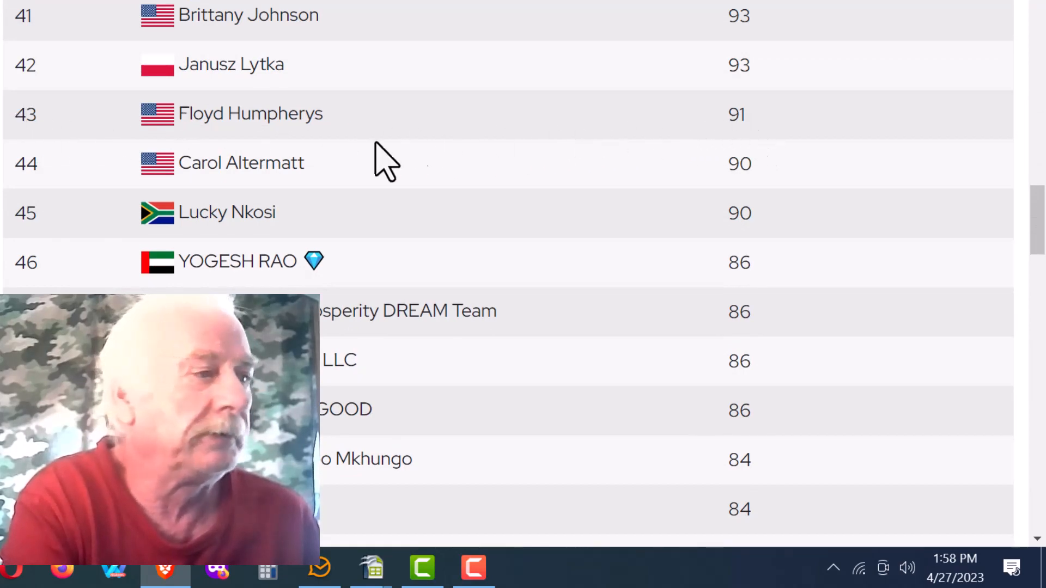
{"action": "mouse_move", "coordinate": [33, 260]}
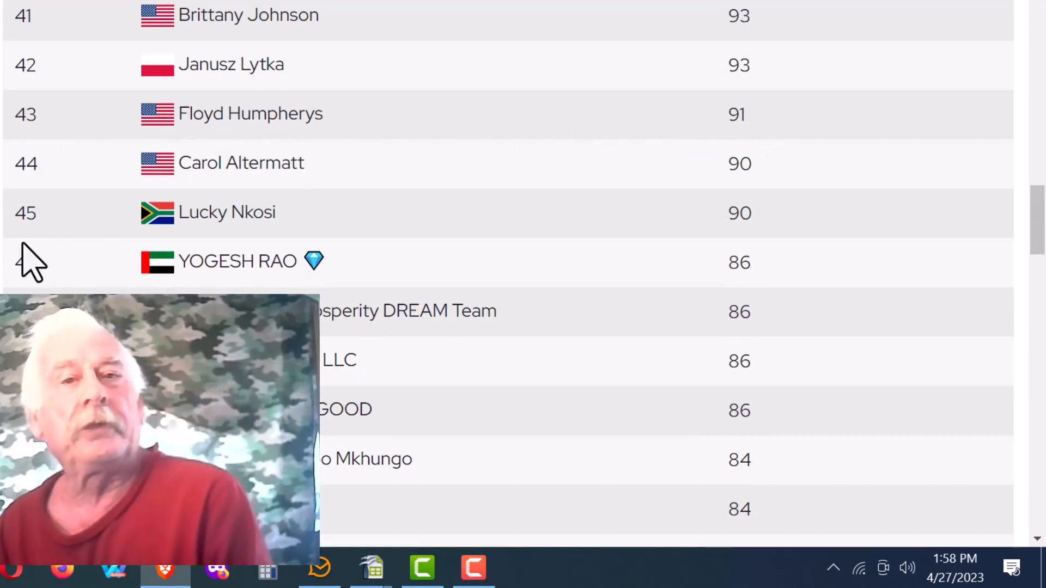